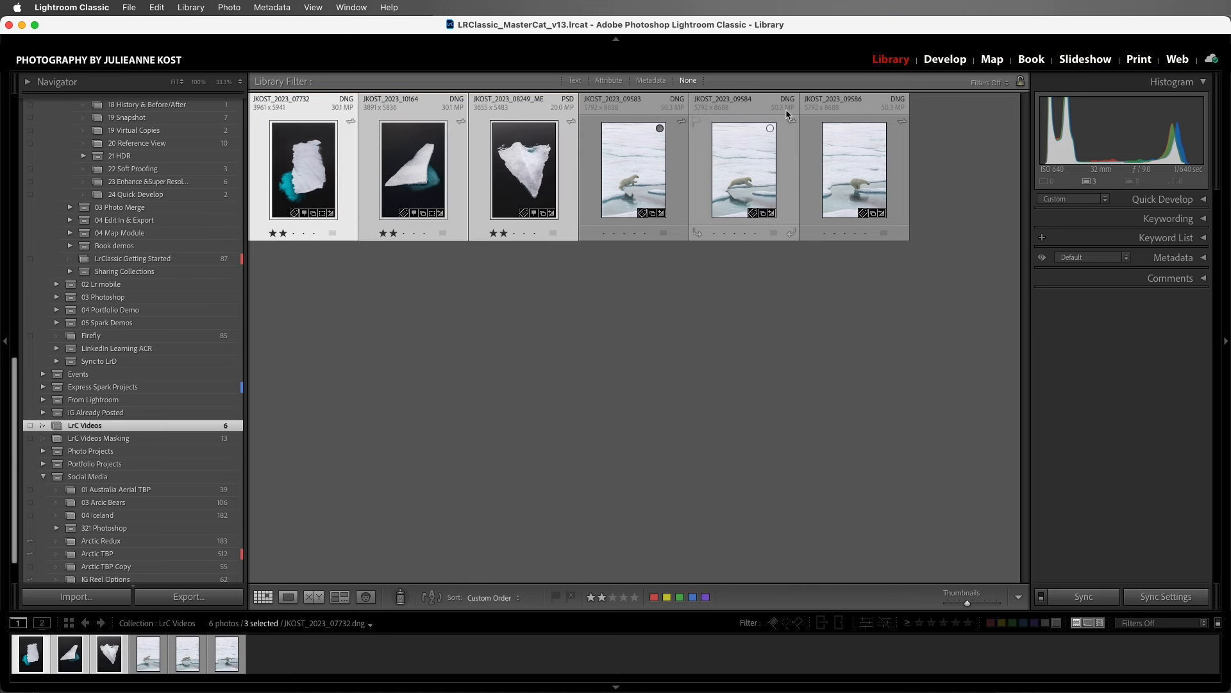
Switch to the Print module with the three iceberg photos selected
{"action": "left_click", "coordinate": [1139, 59]}
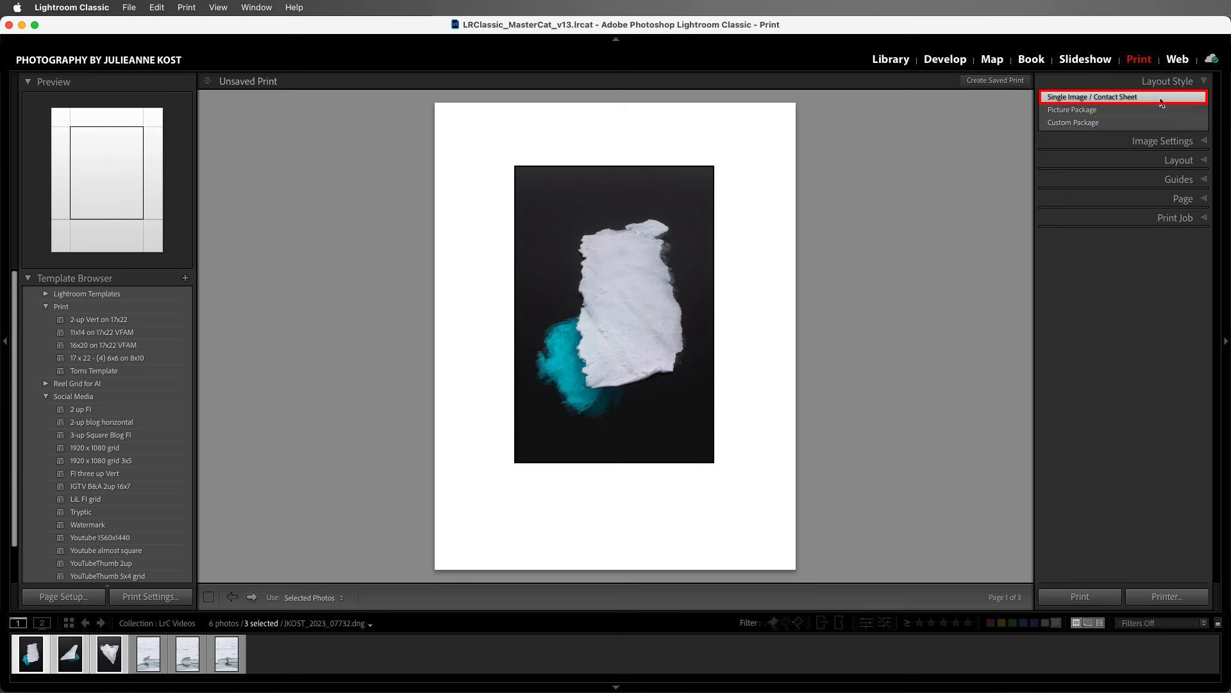
{"action": "mouse_move", "coordinate": [1140, 164]}
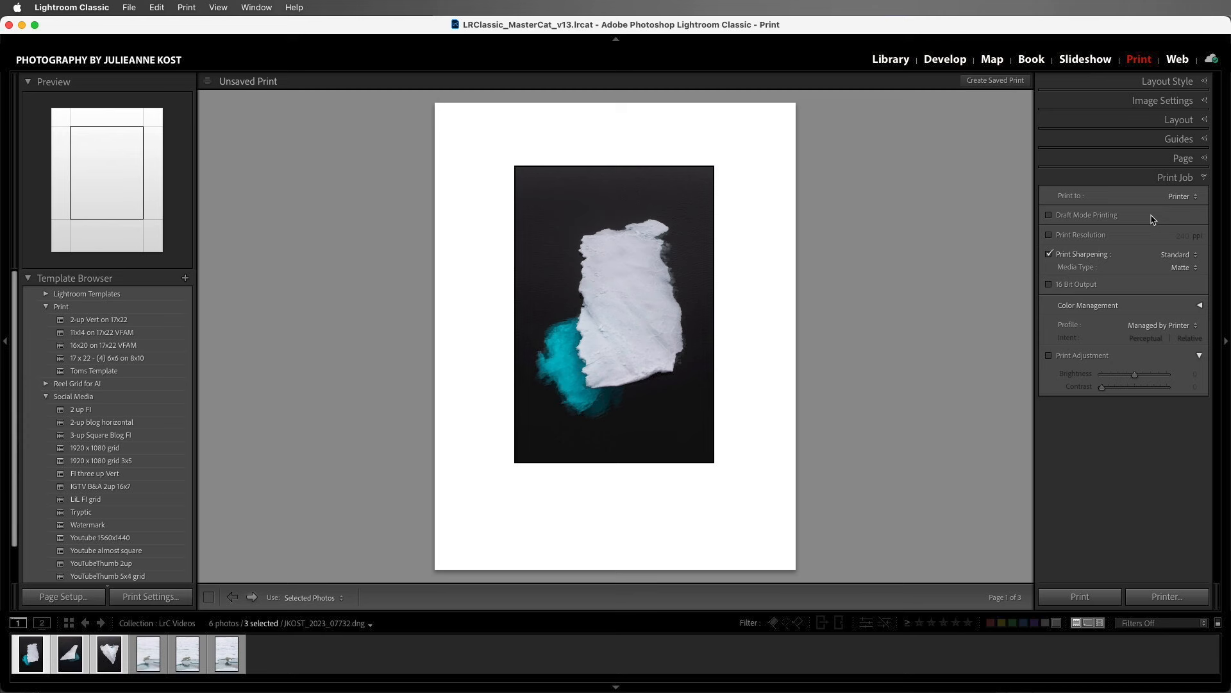
Output the print as a 100 ppi JPEG file with custom file dimensions
{"action": "left_click", "coordinate": [1181, 195]}
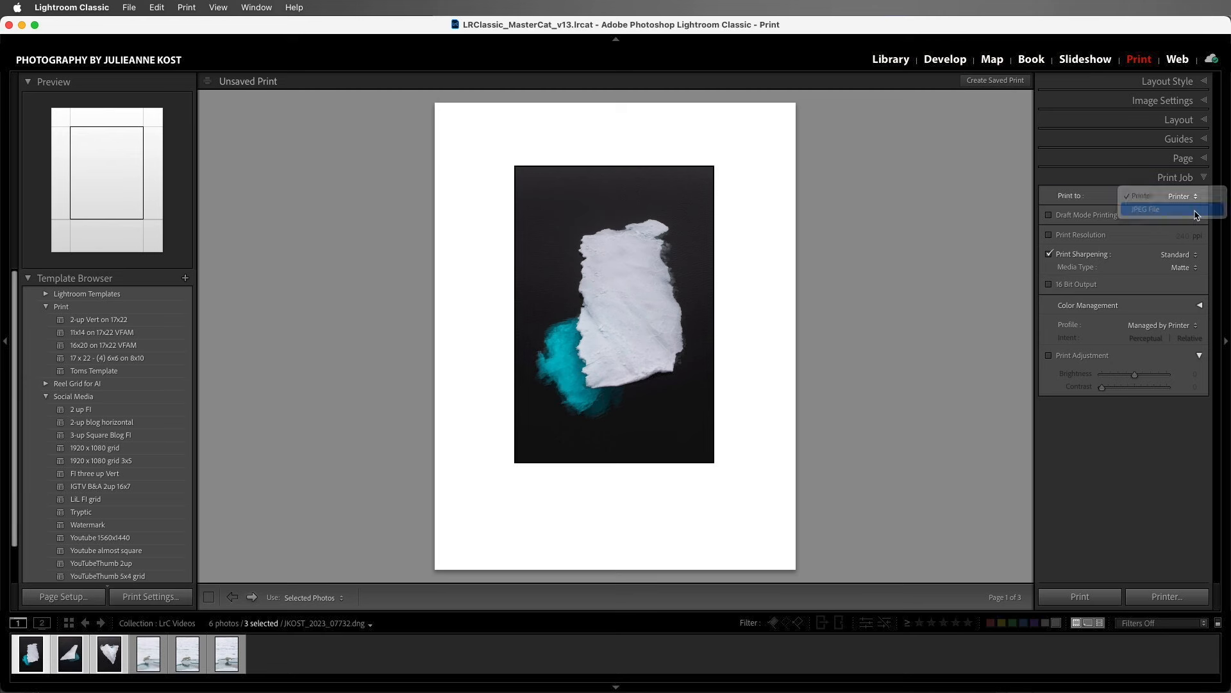
{"action": "left_click", "coordinate": [1148, 209]}
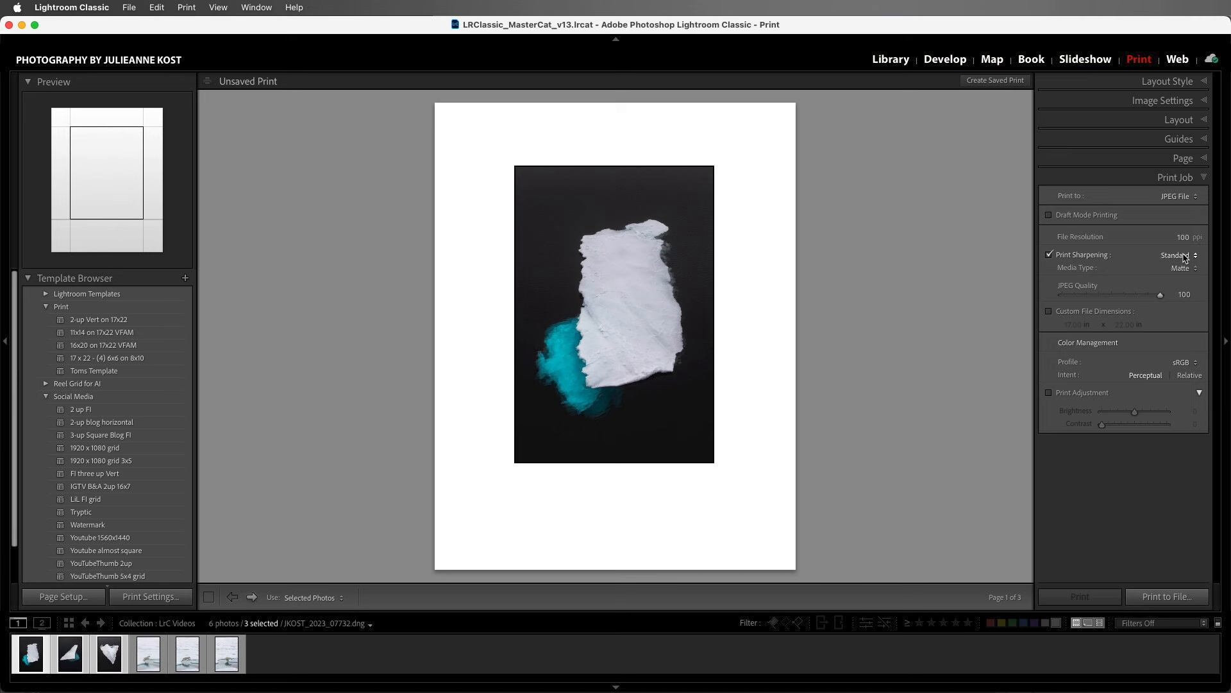
{"action": "left_click", "coordinate": [1049, 311]}
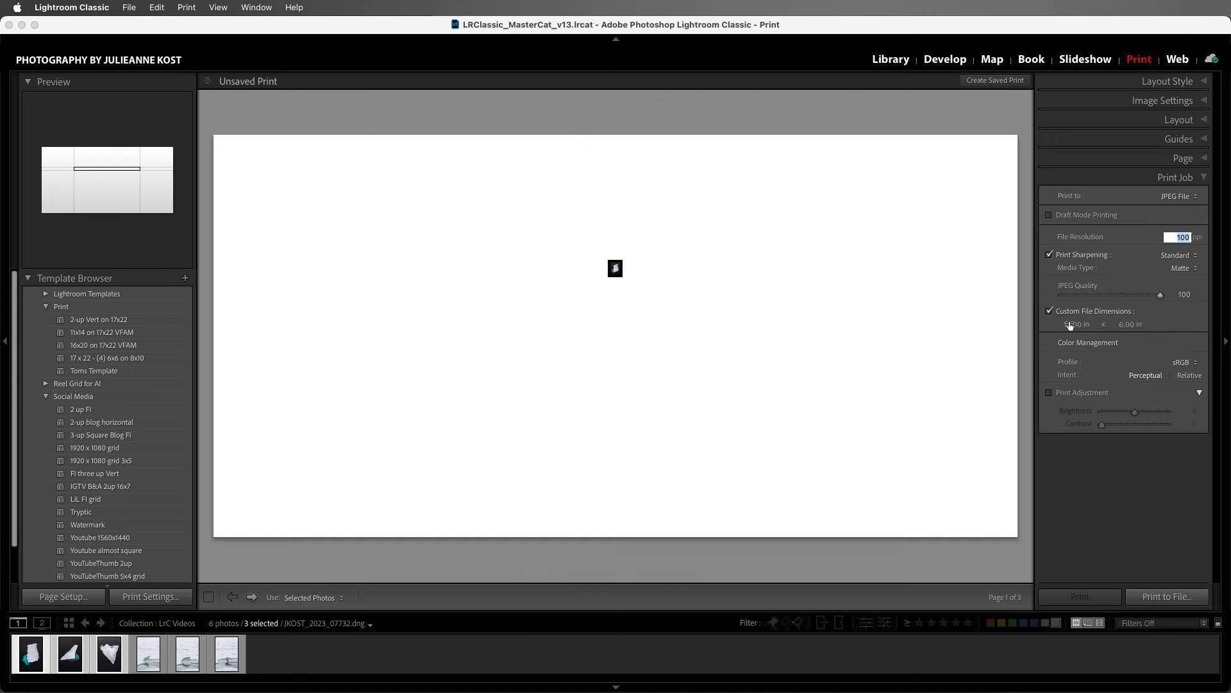
{"action": "left_click", "coordinate": [1176, 237]}
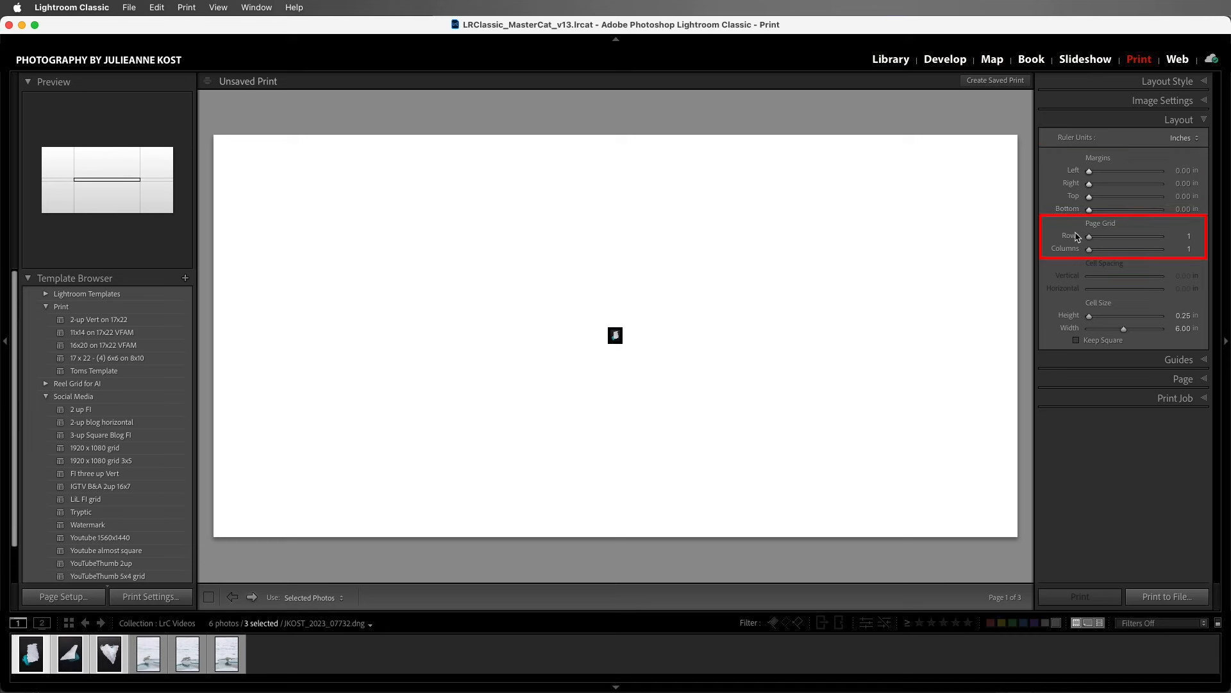
Set the page grid to 3 columns with 4 × 6 inch cells
{"action": "left_click_drag", "start_coordinate": [1090, 248], "coordinate": [1098, 248]}
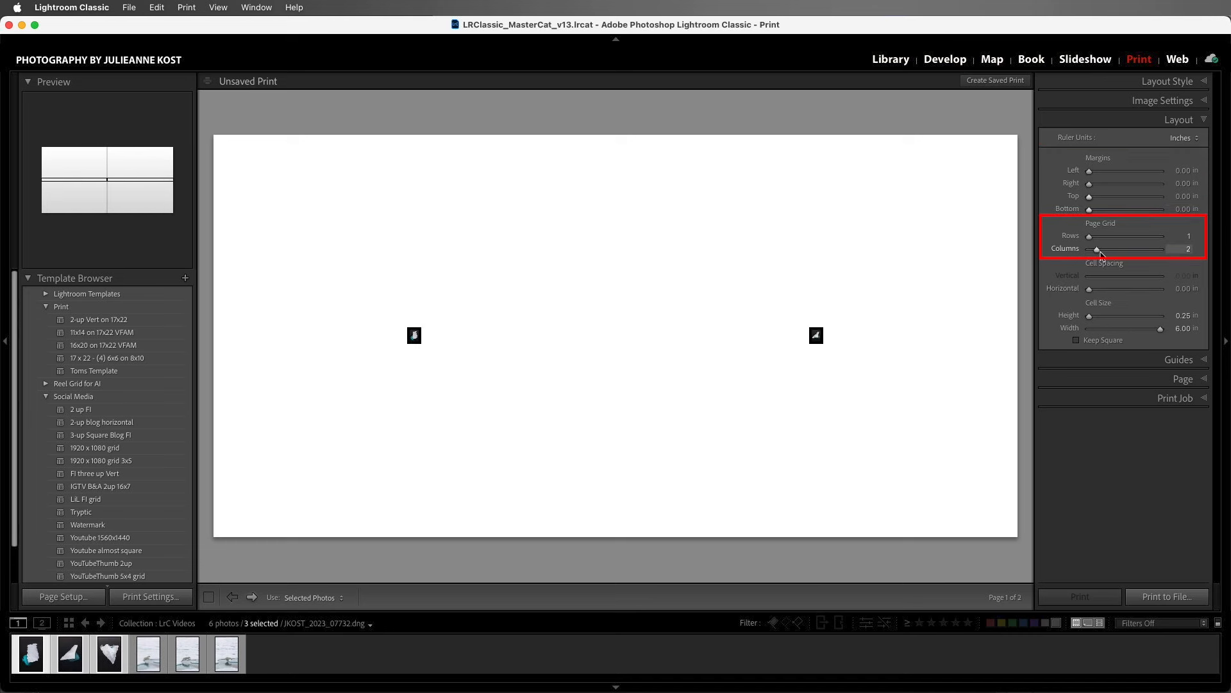
{"action": "left_click_drag", "start_coordinate": [1100, 249], "coordinate": [1139, 248]}
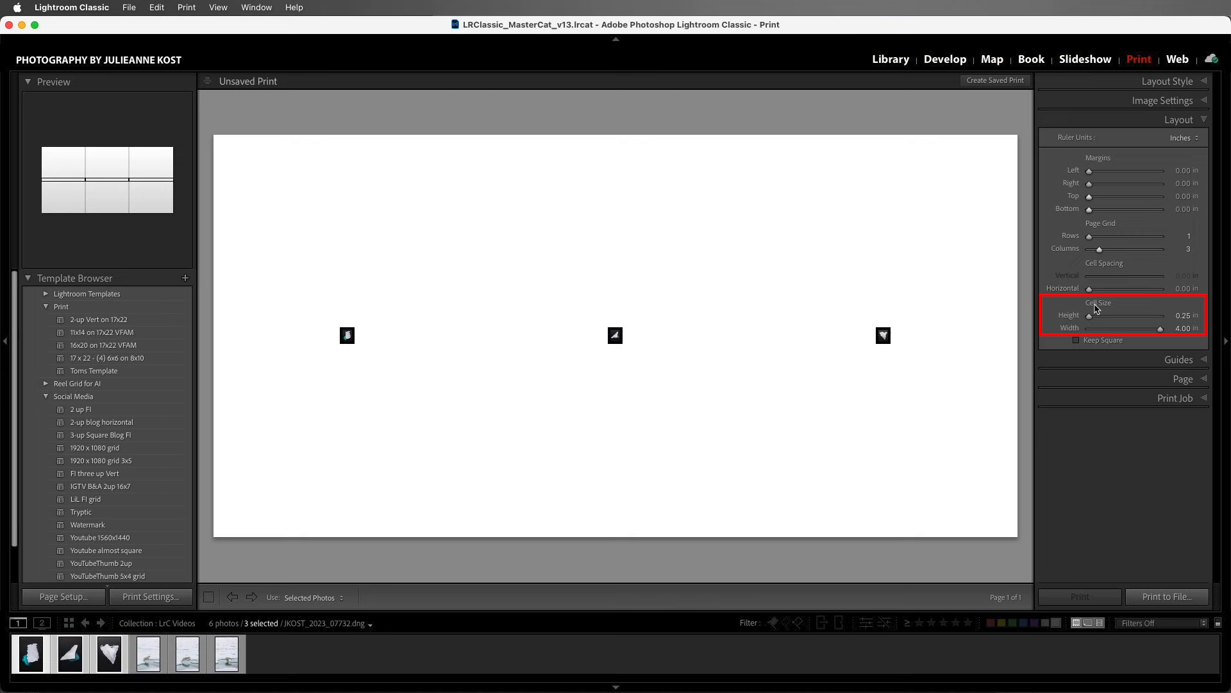
{"action": "left_click_drag", "start_coordinate": [1095, 315], "coordinate": [1170, 315]}
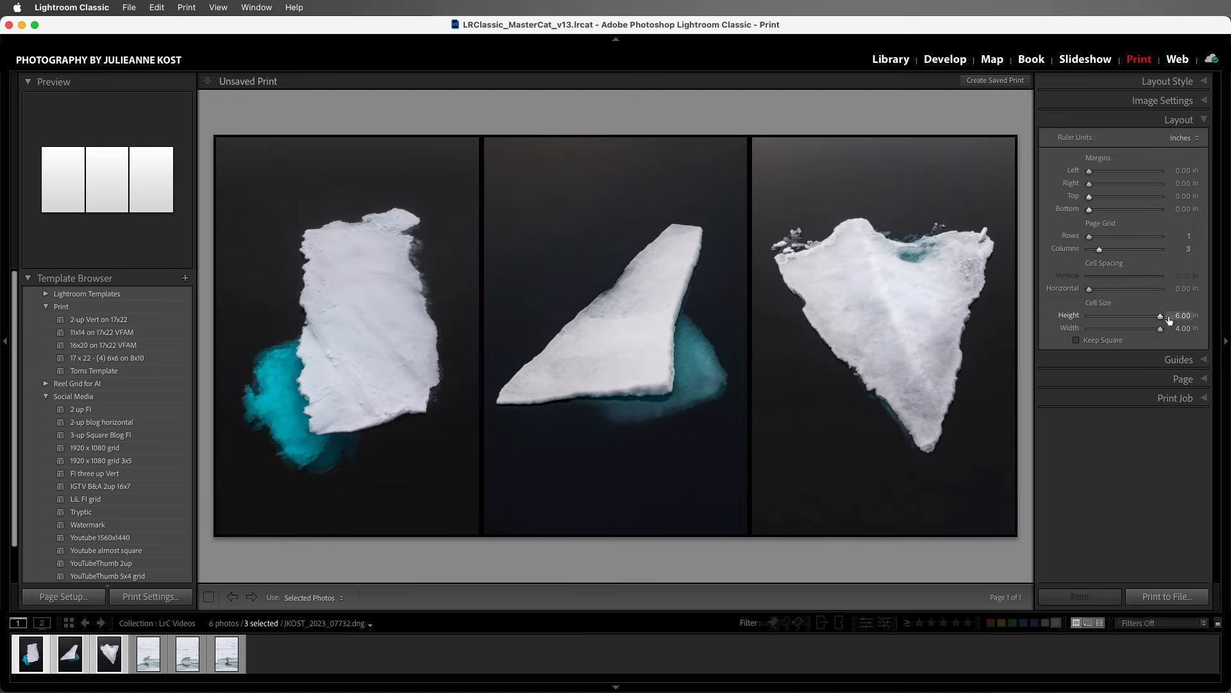
Give each photo cell a white stroke border in Image Settings
{"action": "left_click", "coordinate": [1163, 100]}
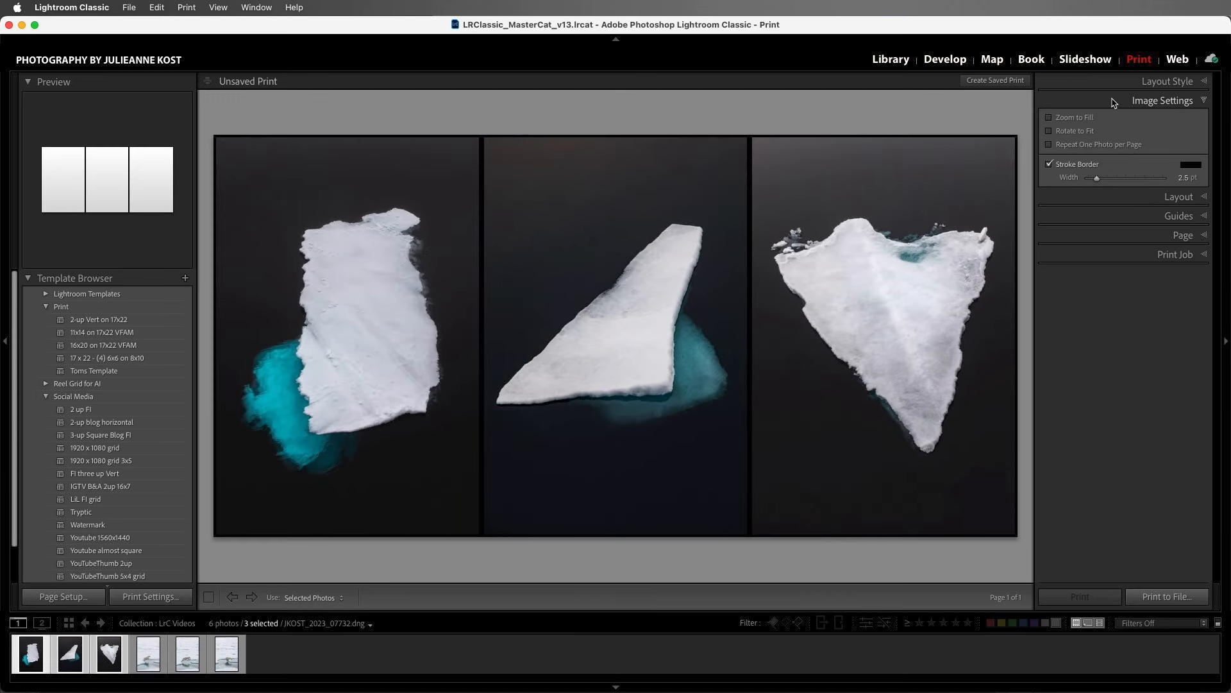
{"action": "left_click", "coordinate": [1049, 164]}
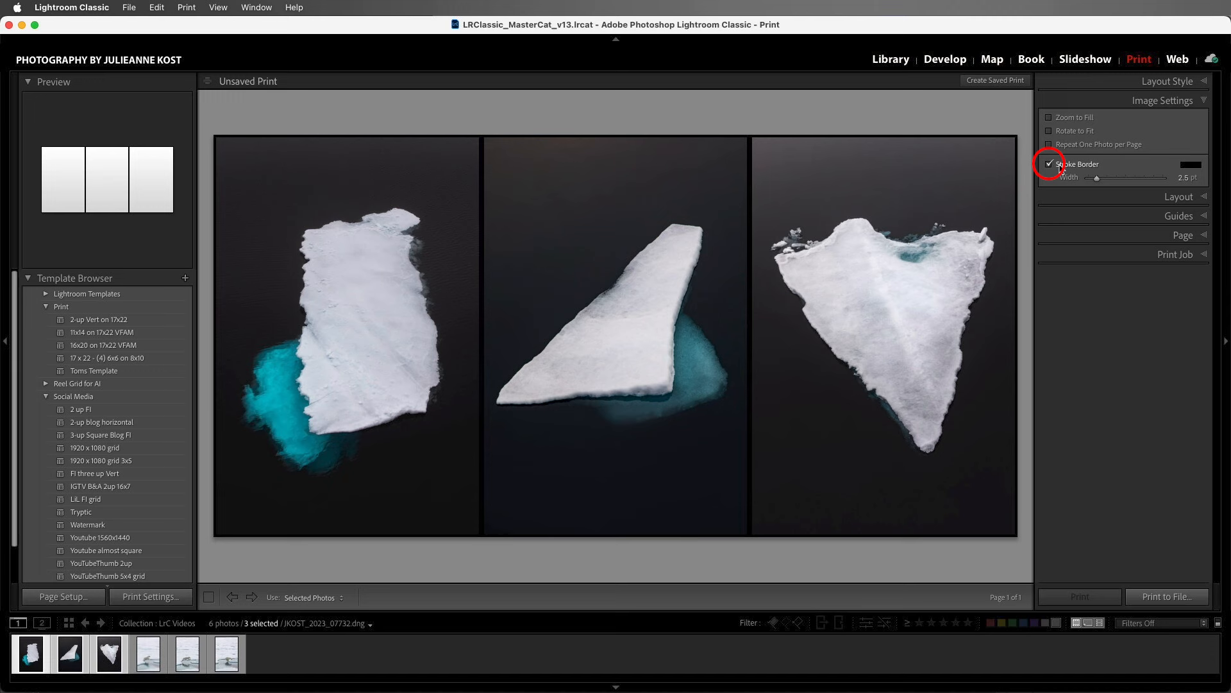
{"action": "left_click", "coordinate": [1192, 164]}
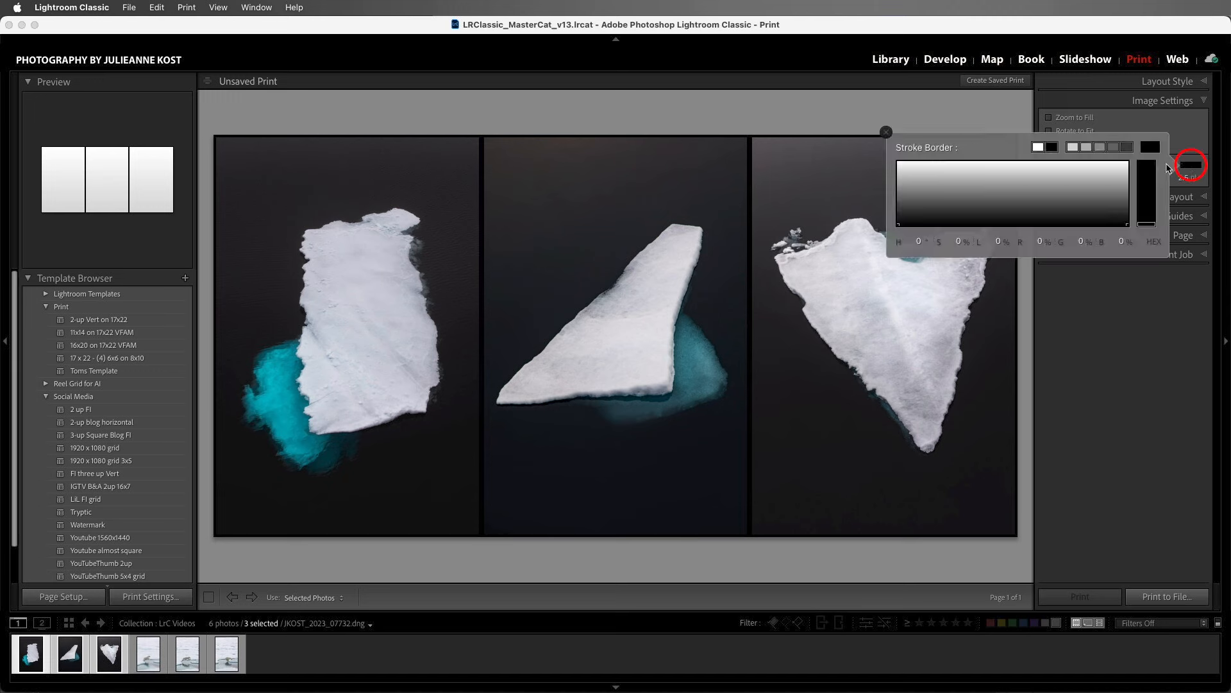
{"action": "left_click", "coordinate": [1038, 147]}
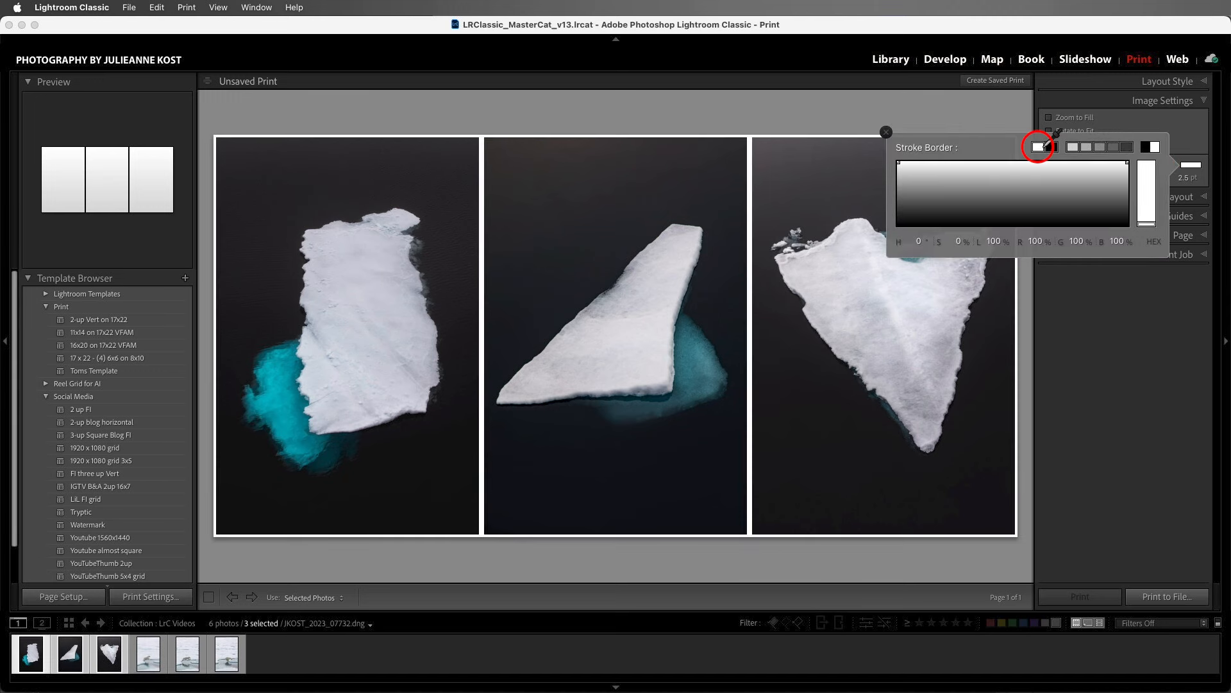
{"action": "left_click", "coordinate": [885, 132]}
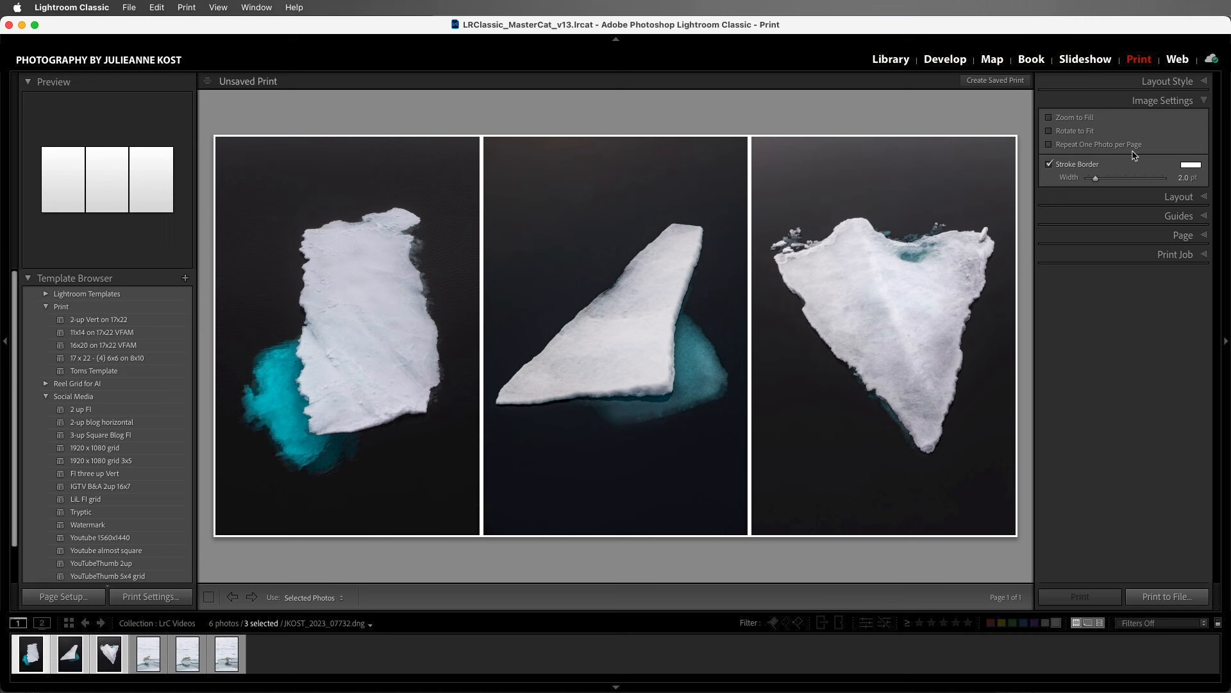
Leave Zoom to Fill off and select the pointed iceberg photo
{"action": "left_click", "coordinate": [1049, 117]}
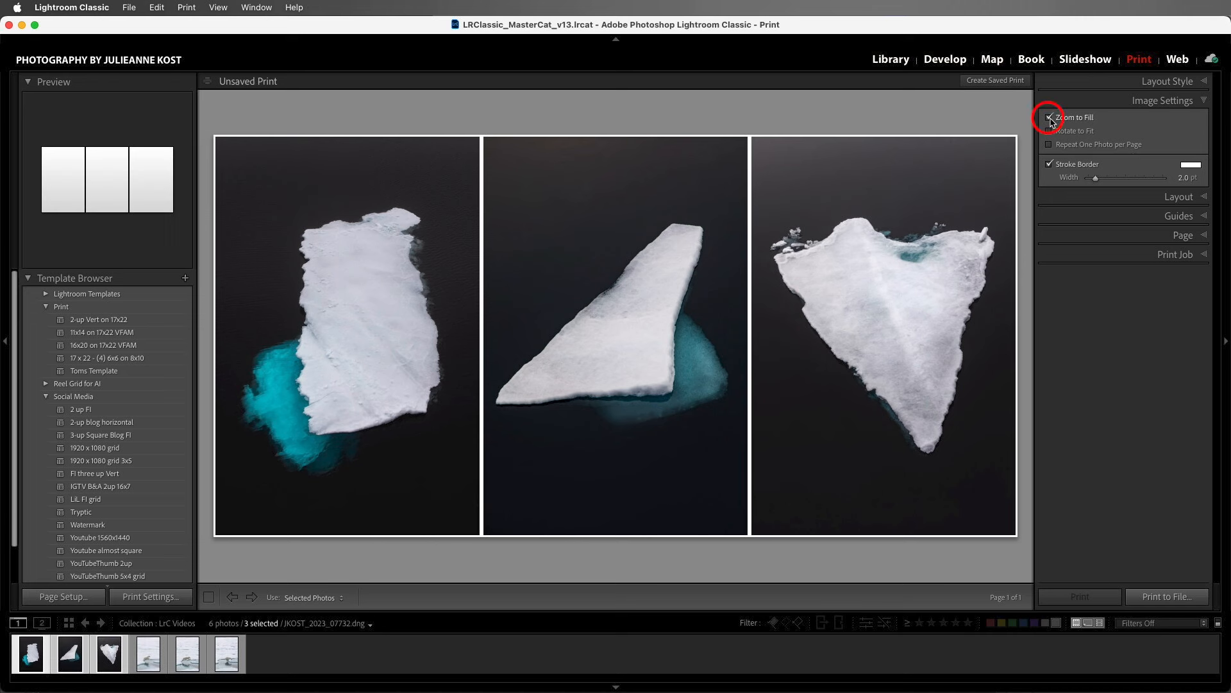
{"action": "left_click", "coordinate": [1049, 117]}
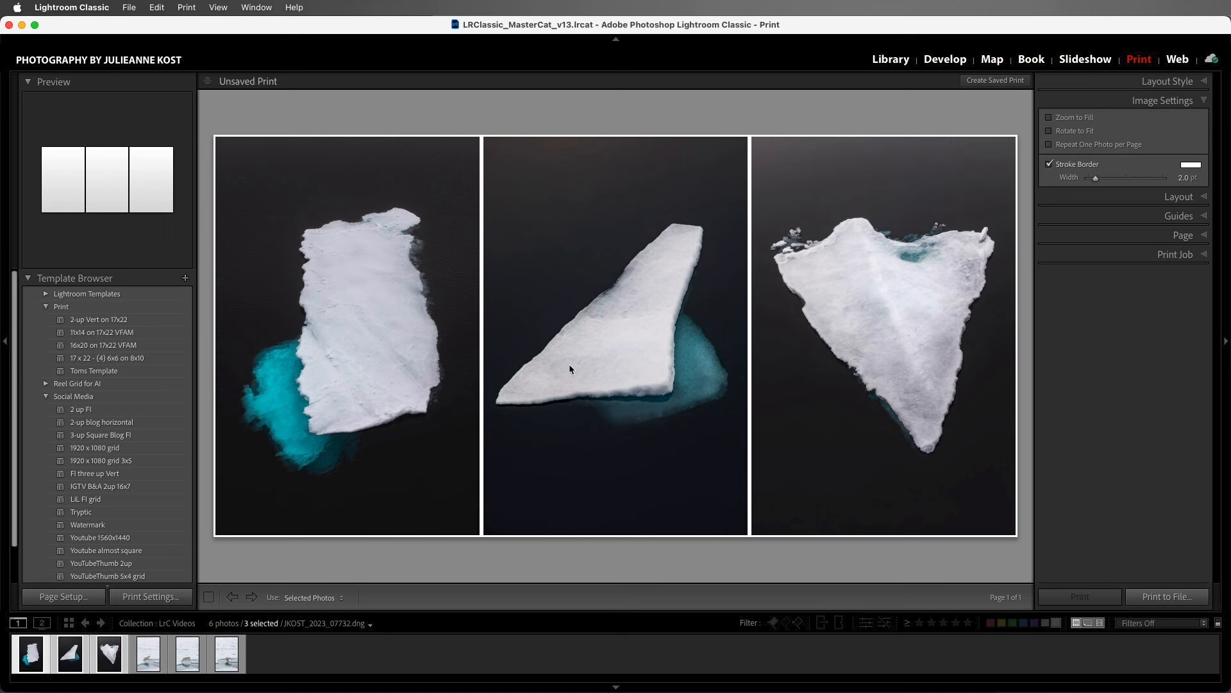
{"action": "left_click", "coordinate": [109, 656]}
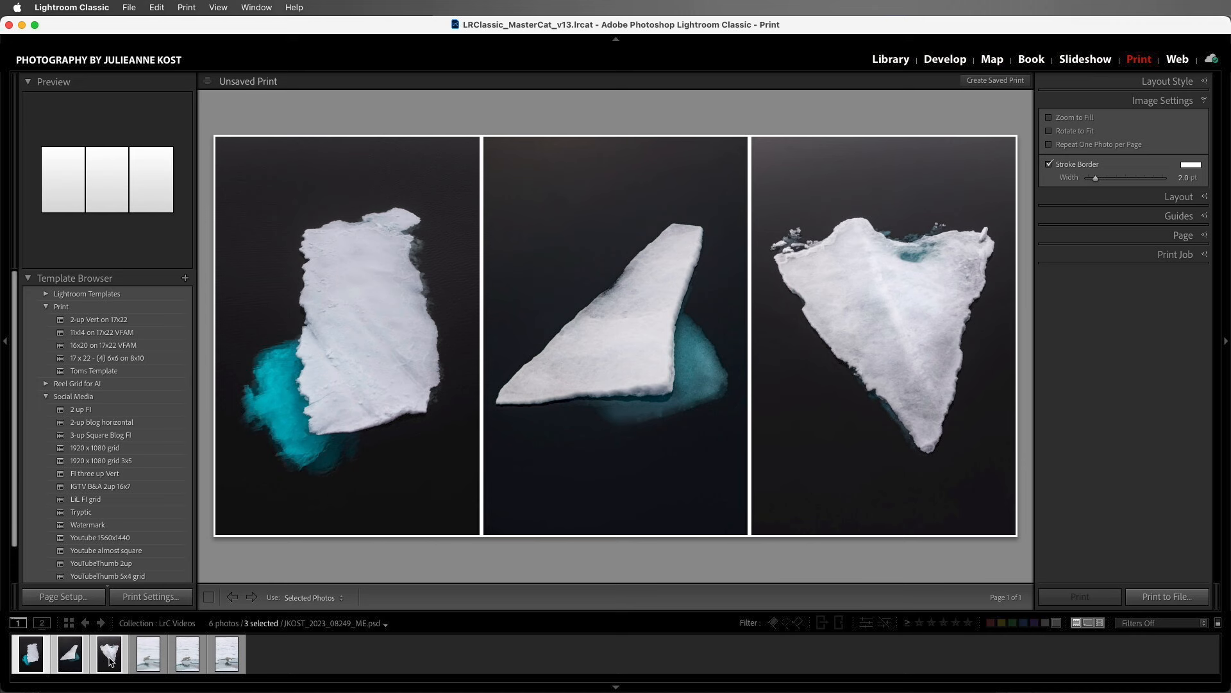
Move the pointed iceberg to the middle cell and reselect the wedge iceberg
{"action": "left_click", "coordinate": [109, 654]}
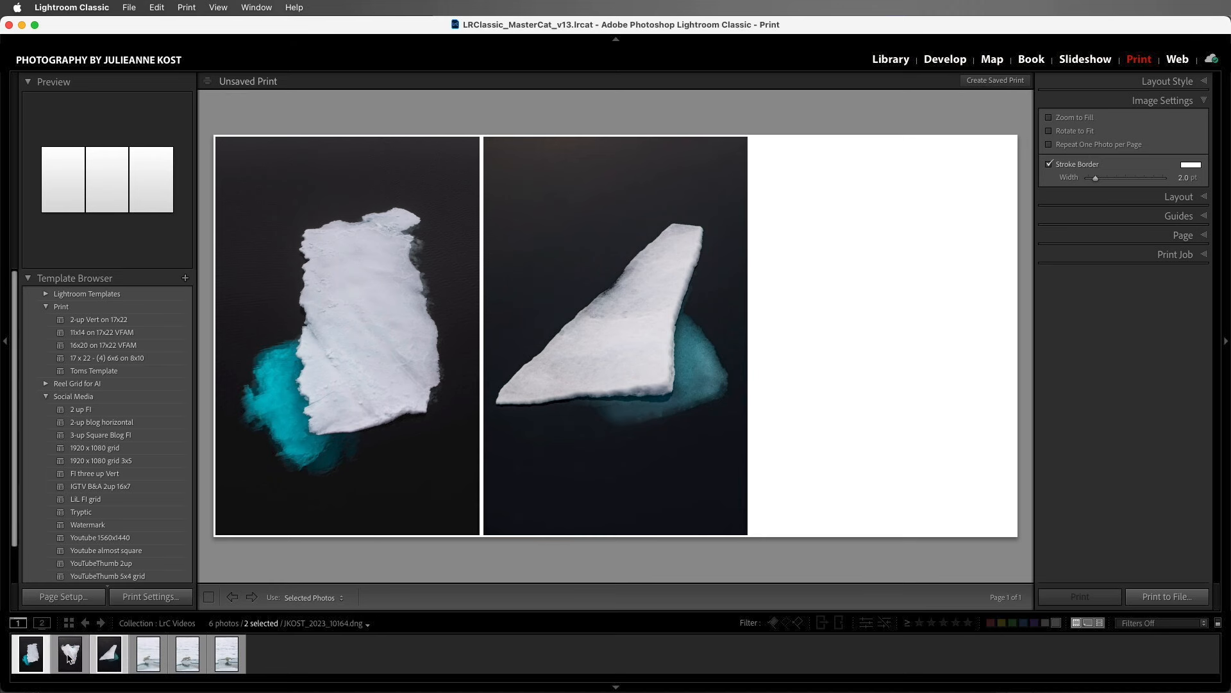
{"action": "left_click", "coordinate": [69, 658]}
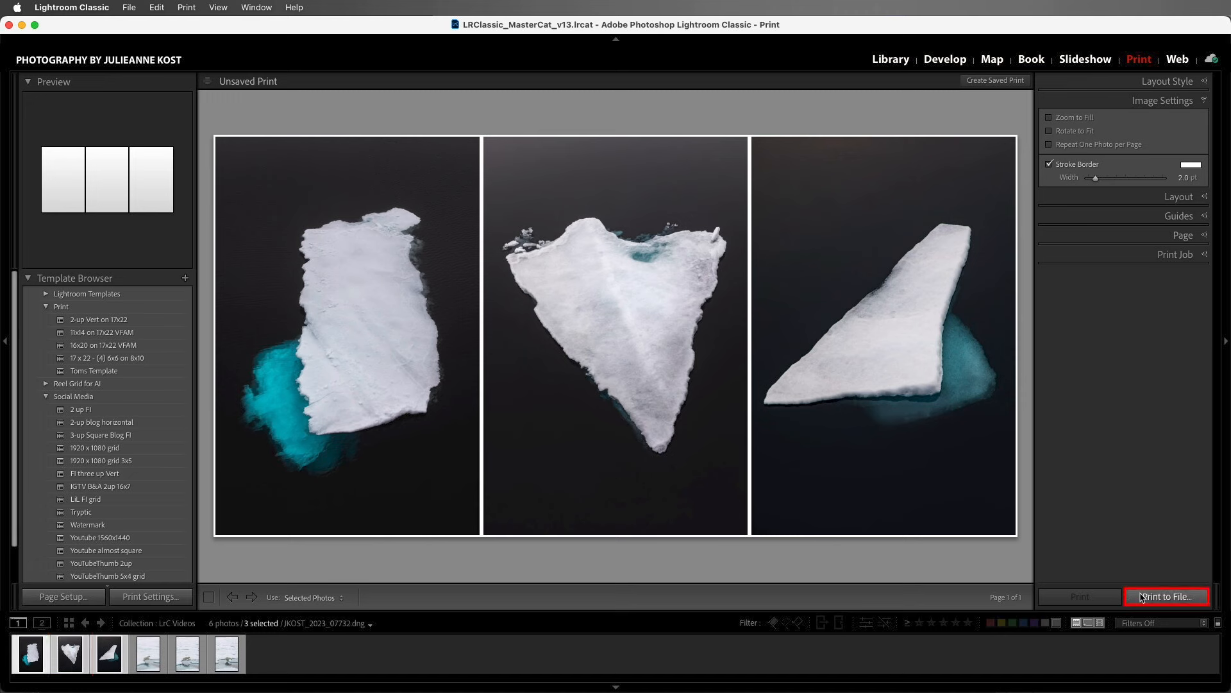
Print the layout to a JPEG named 'Three Icebergs' in the Logos folder
{"action": "left_click", "coordinate": [1167, 597]}
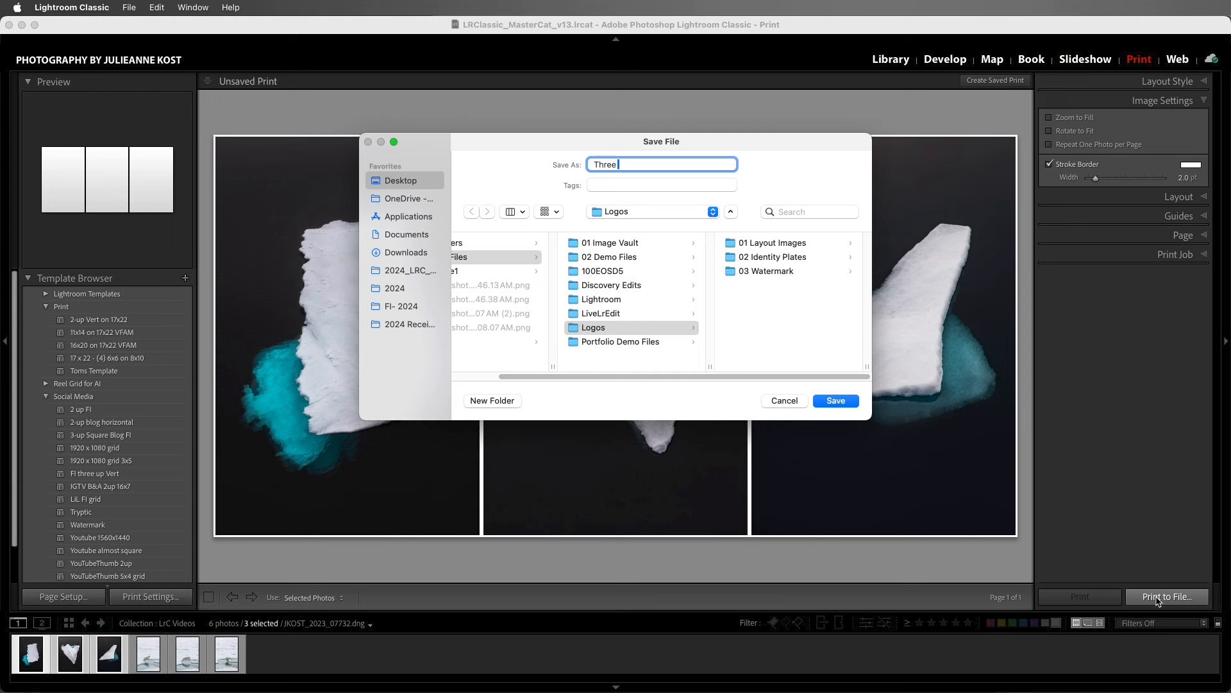
{"action": "type", "text": "Icebergs"}
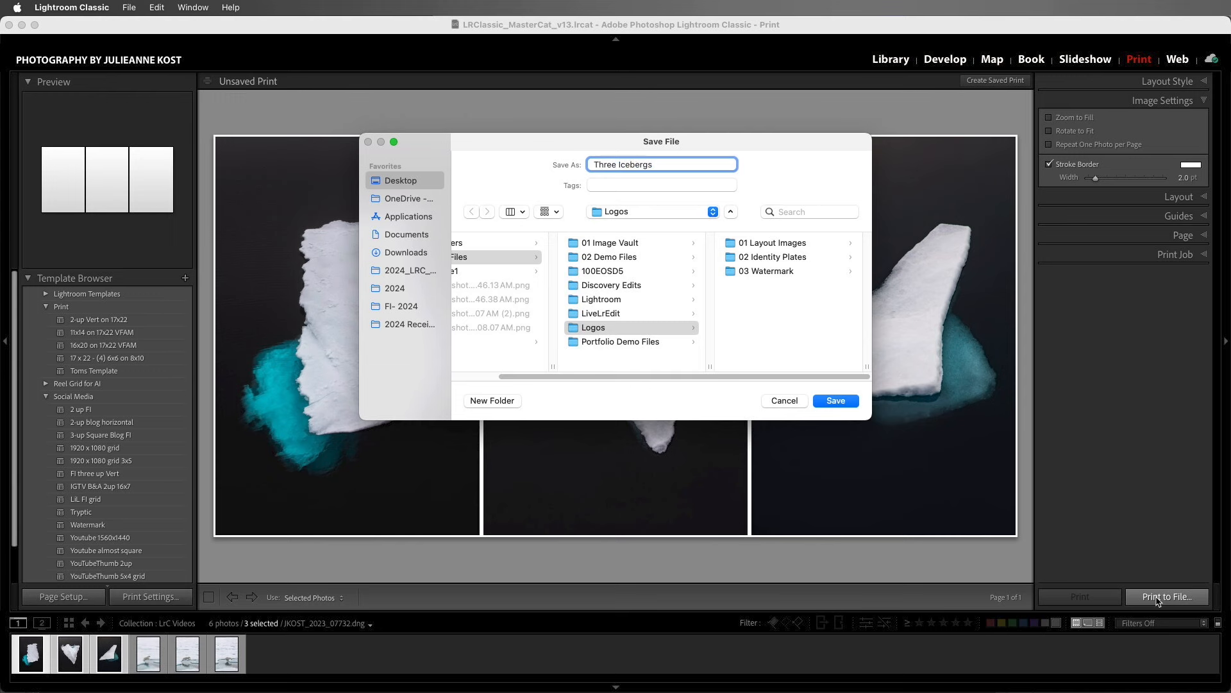
{"action": "left_click", "coordinate": [836, 401]}
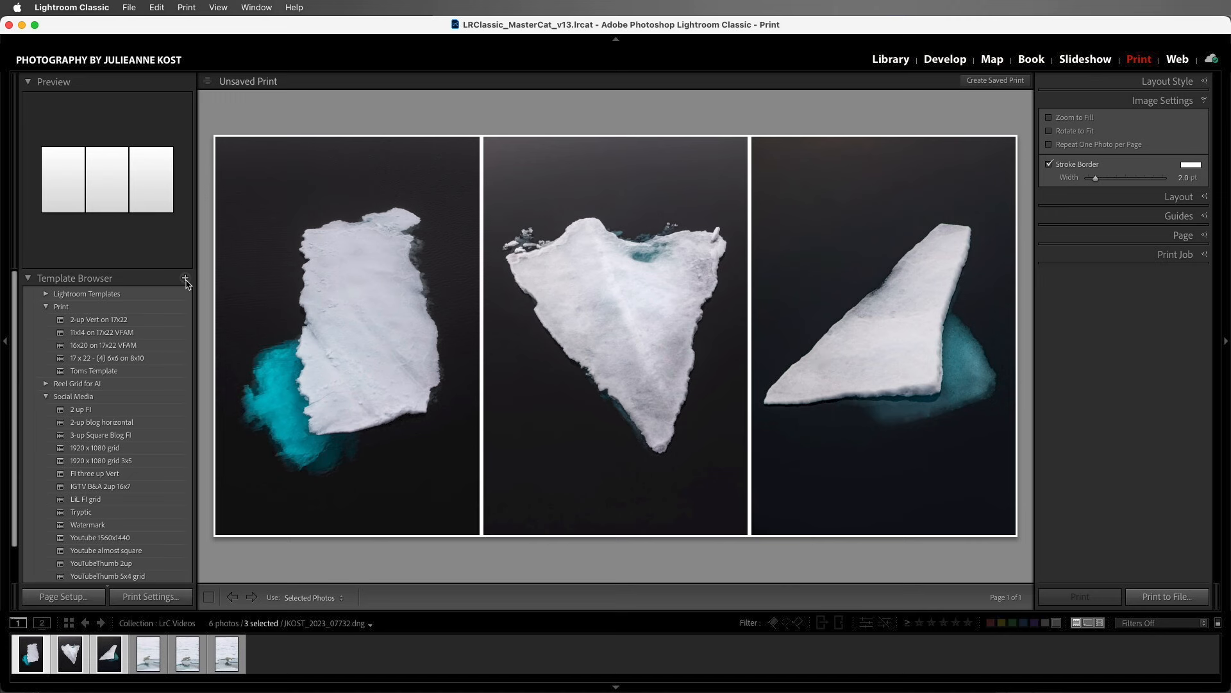
Create the user print template '1200x600 Three-up Vert' from the current layout
{"action": "left_click", "coordinate": [185, 279]}
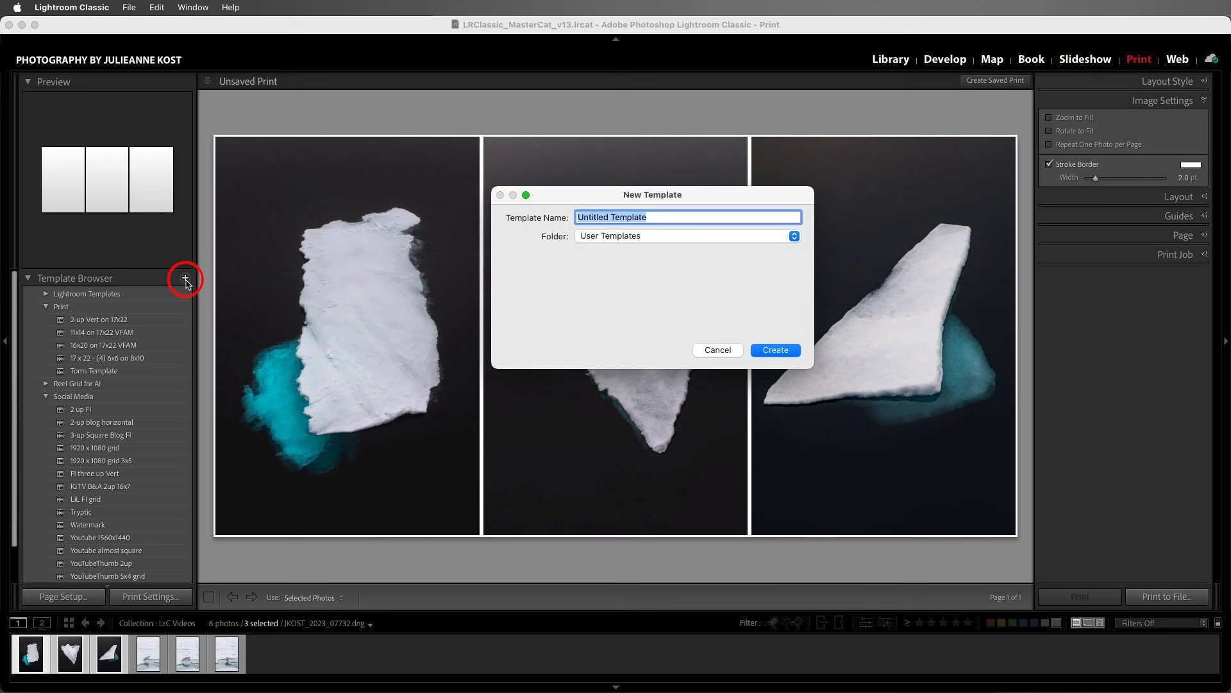
{"action": "type", "text": "1200x600"}
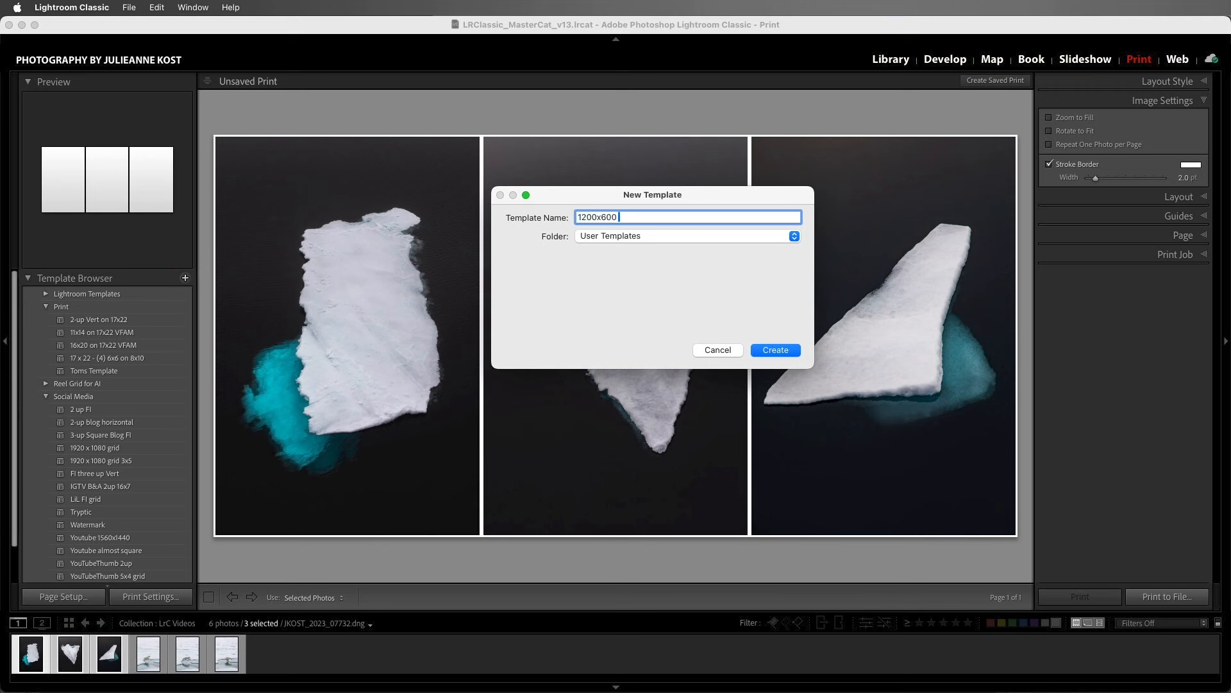
{"action": "type", "text": "Three-up Vert"}
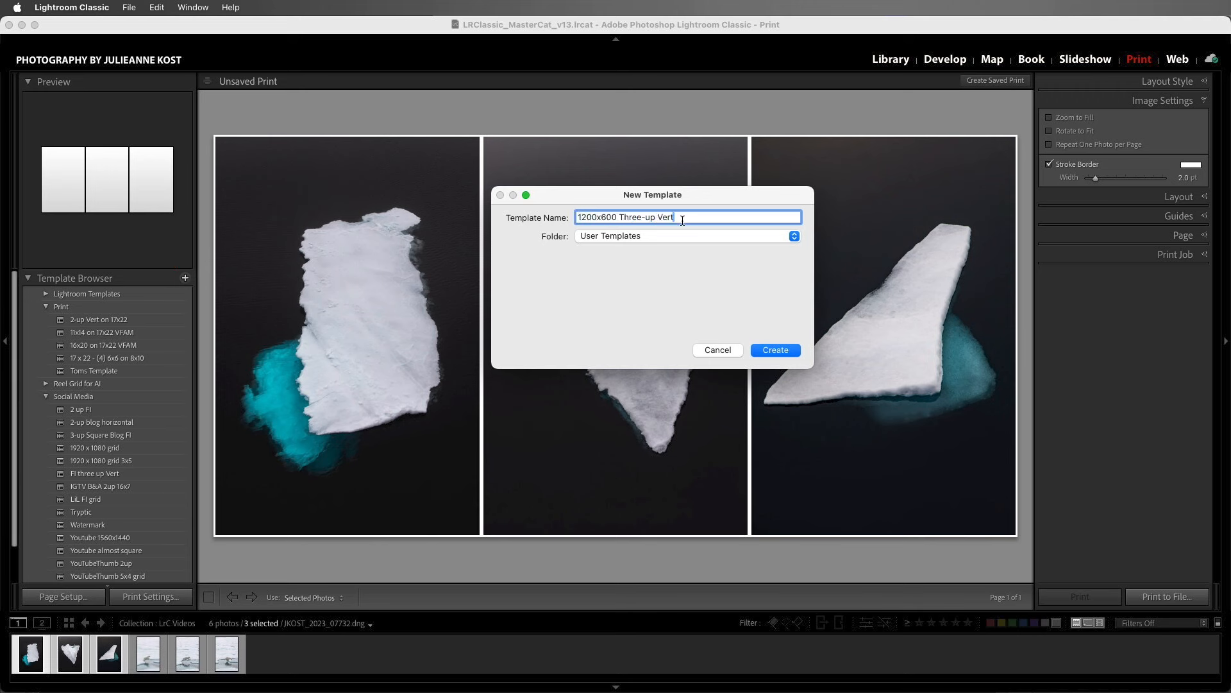
{"action": "left_click", "coordinate": [776, 349]}
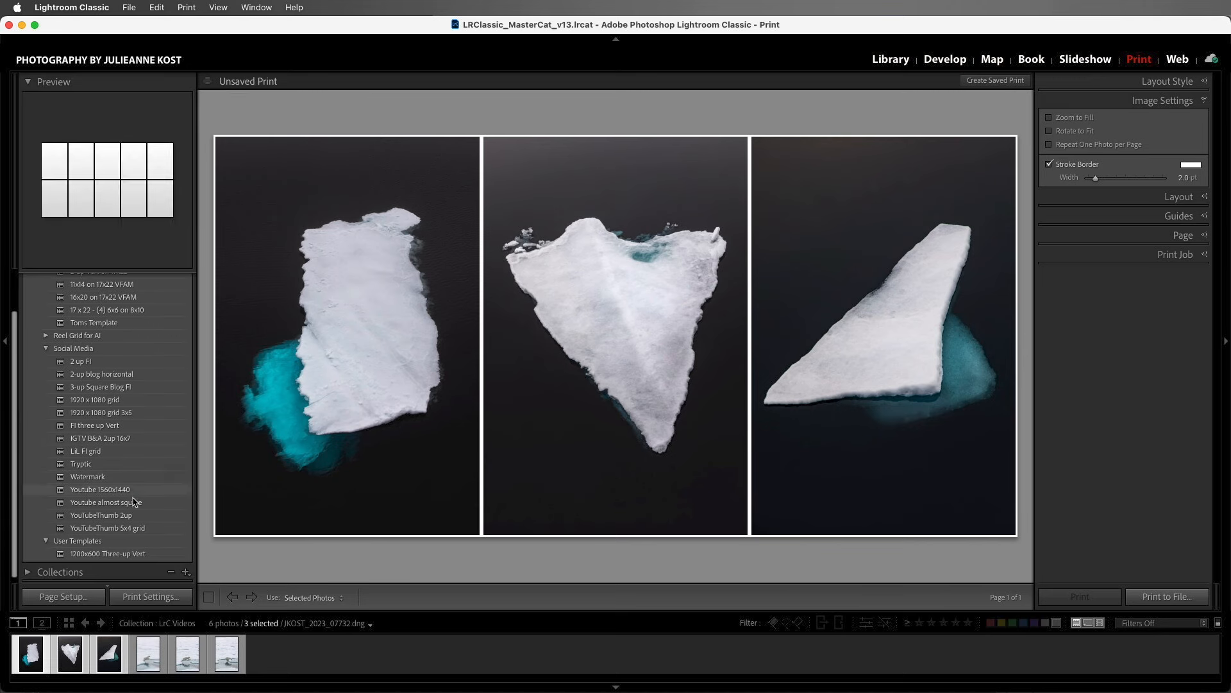
Reapply the 1200x600 Three-up Vert template and fill it with three polar bear photos
{"action": "left_click", "coordinate": [101, 515]}
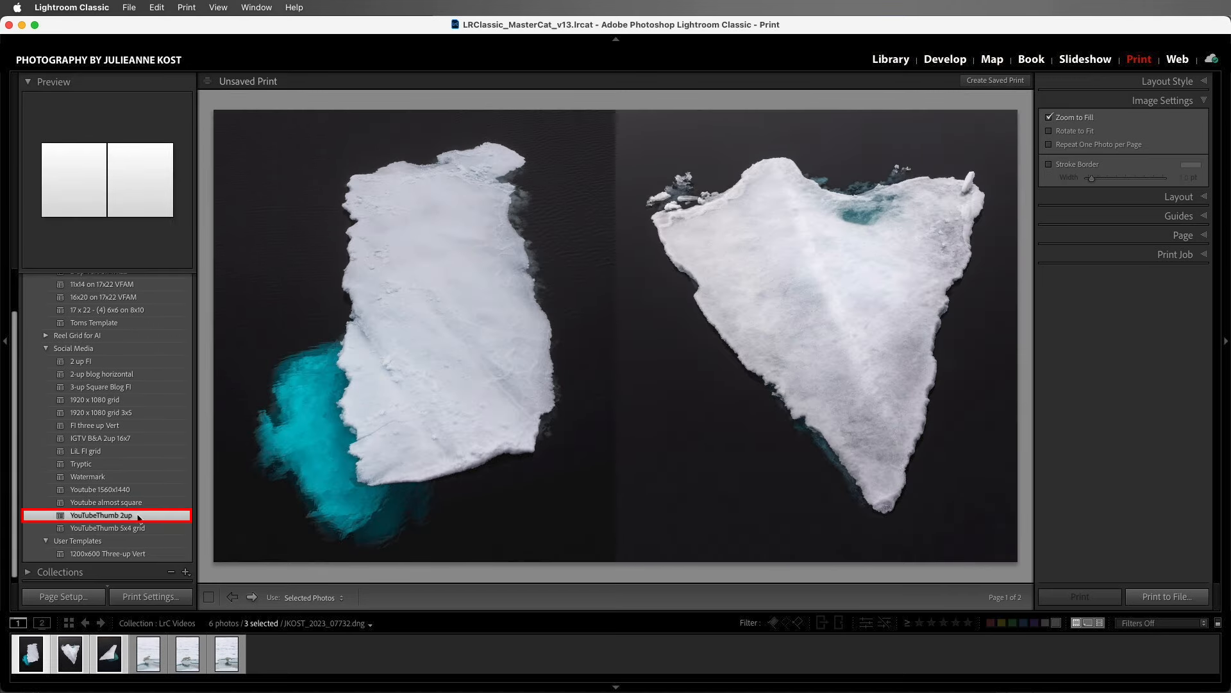
{"action": "left_click", "coordinate": [108, 554]}
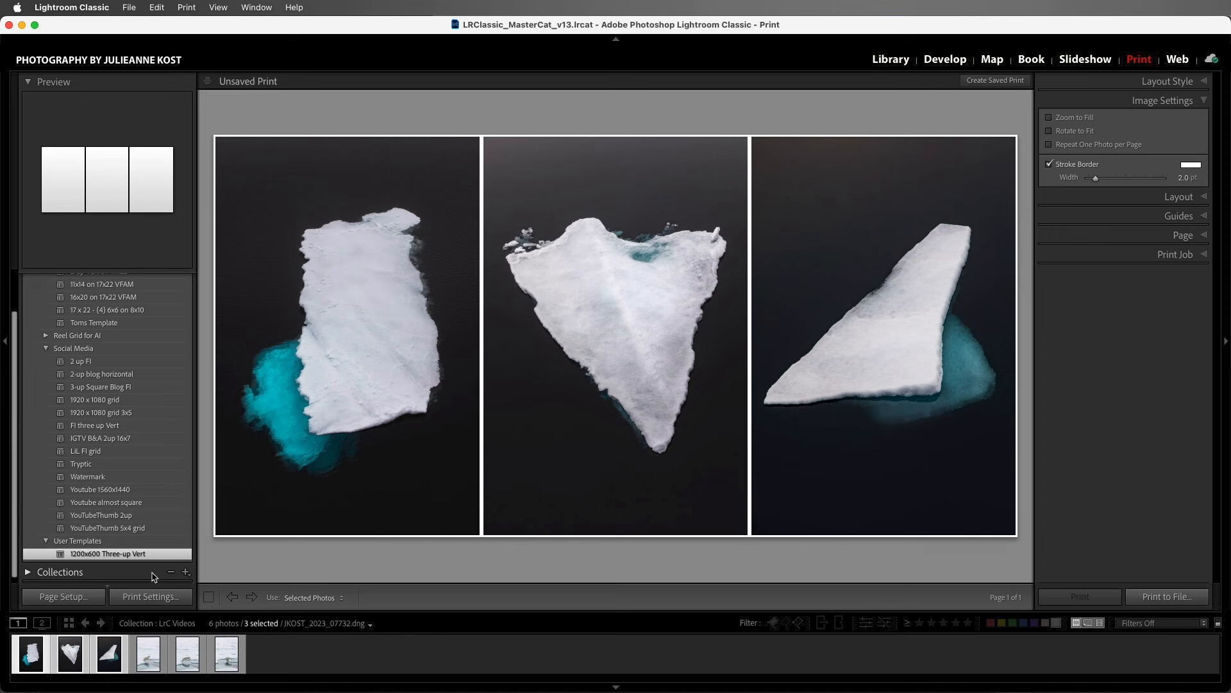
{"action": "left_click", "coordinate": [226, 656]}
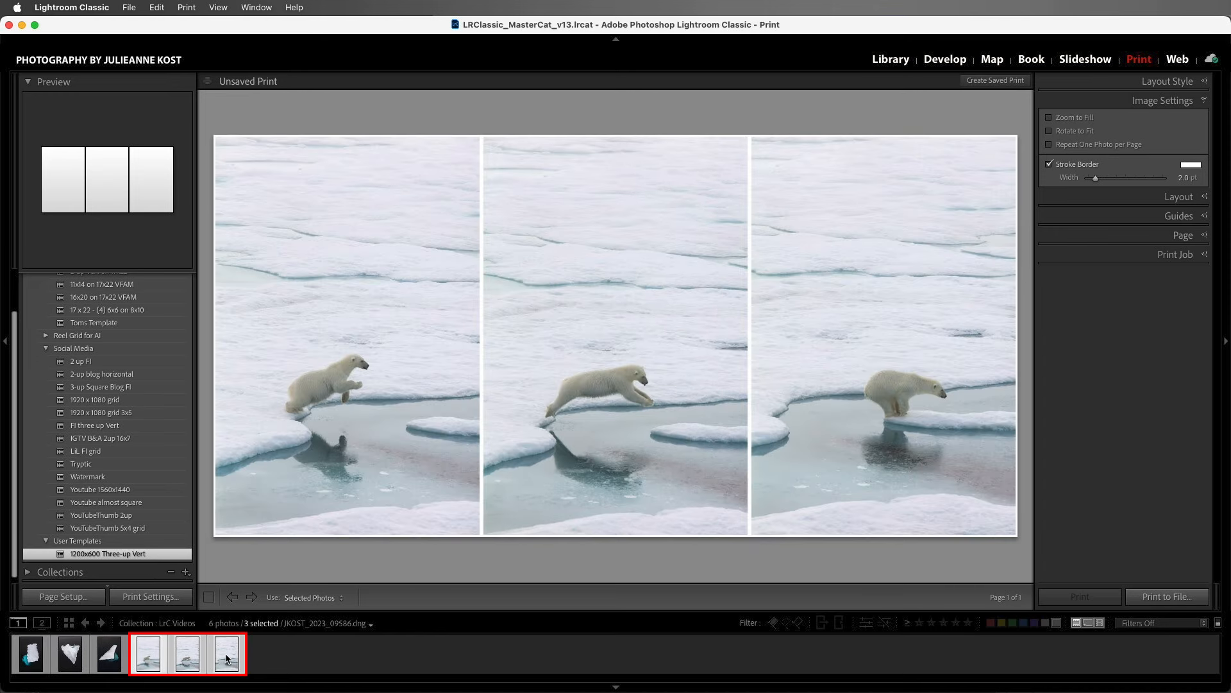